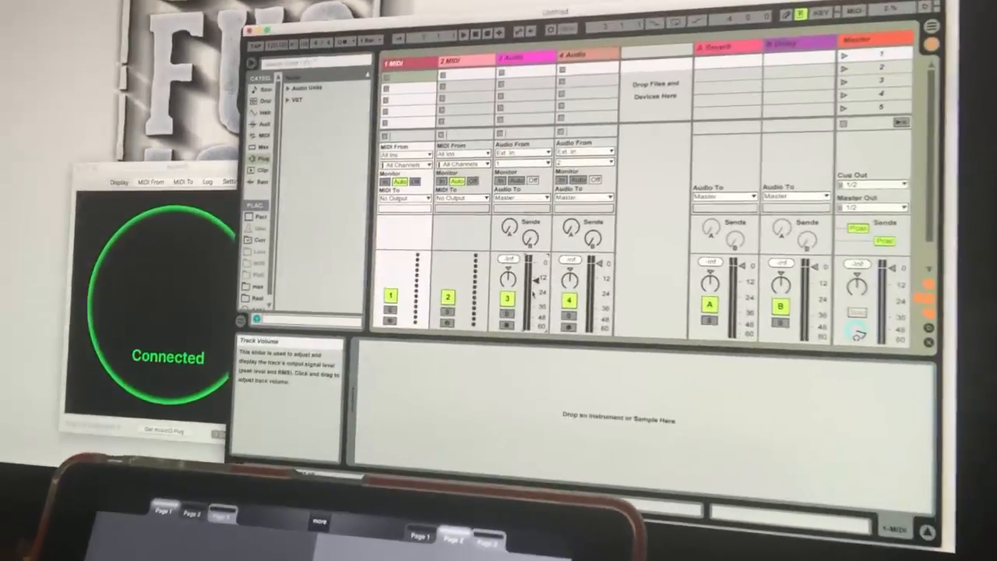
Choose Edit MIDI Map from track 3's volume slider context menu.
right_click(487, 355)
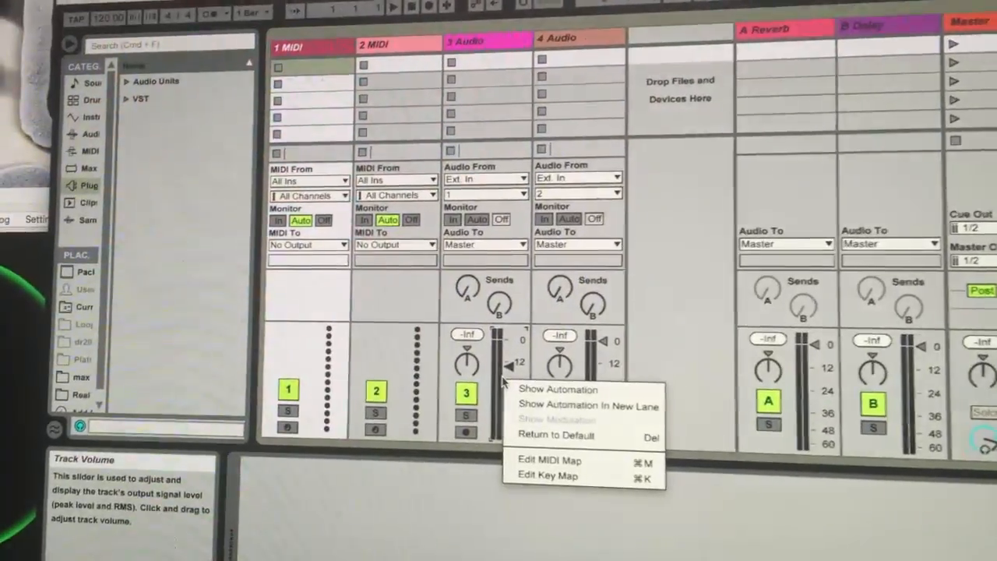
left_click(549, 460)
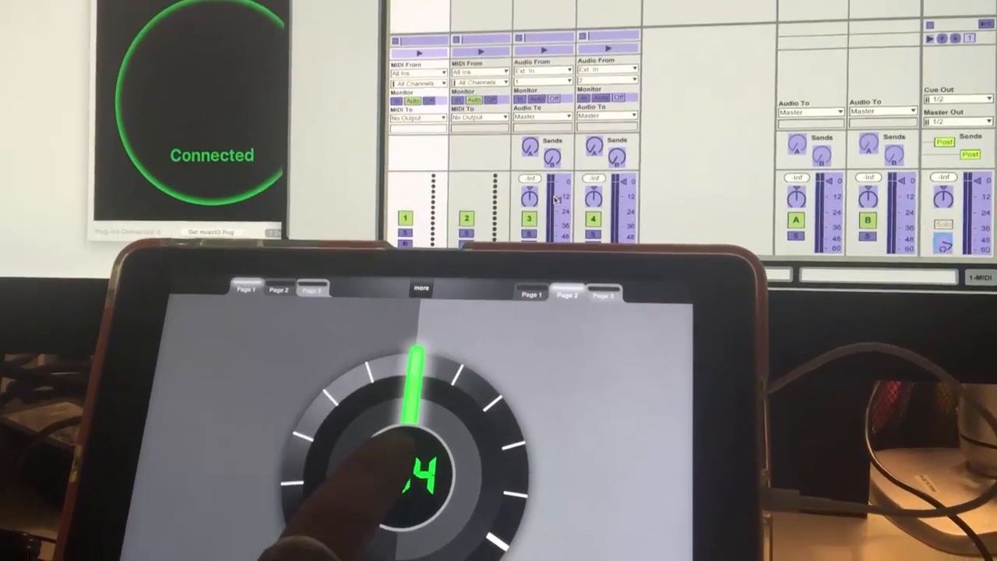
Turn the MIDI Designer knob to assign it to track 3's volume.
left_click_drag(413, 373, 312, 436)
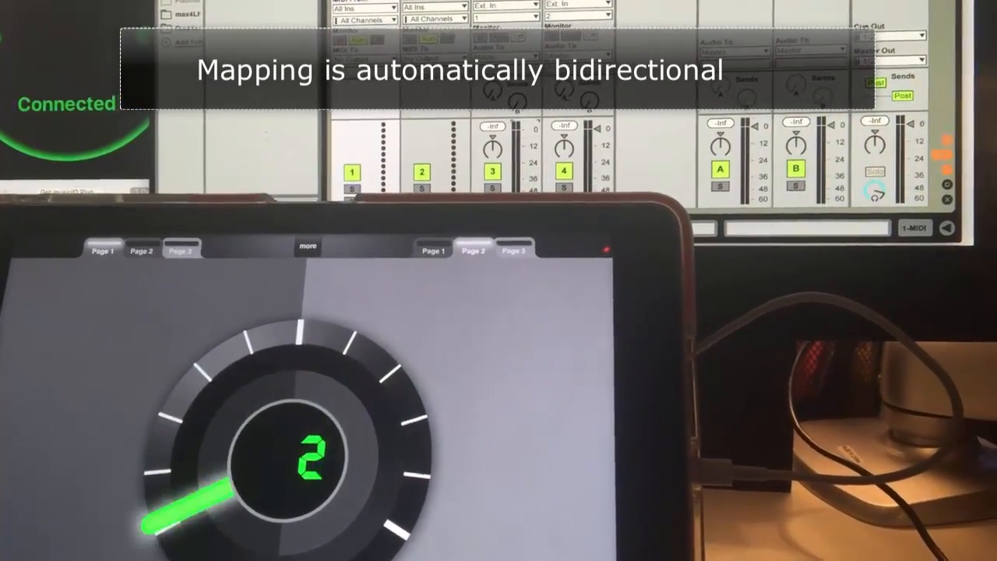
Raise track 3's volume fader in Ableton from -inf so the iPad knob follows.
left_click_drag(187, 499, 164, 475)
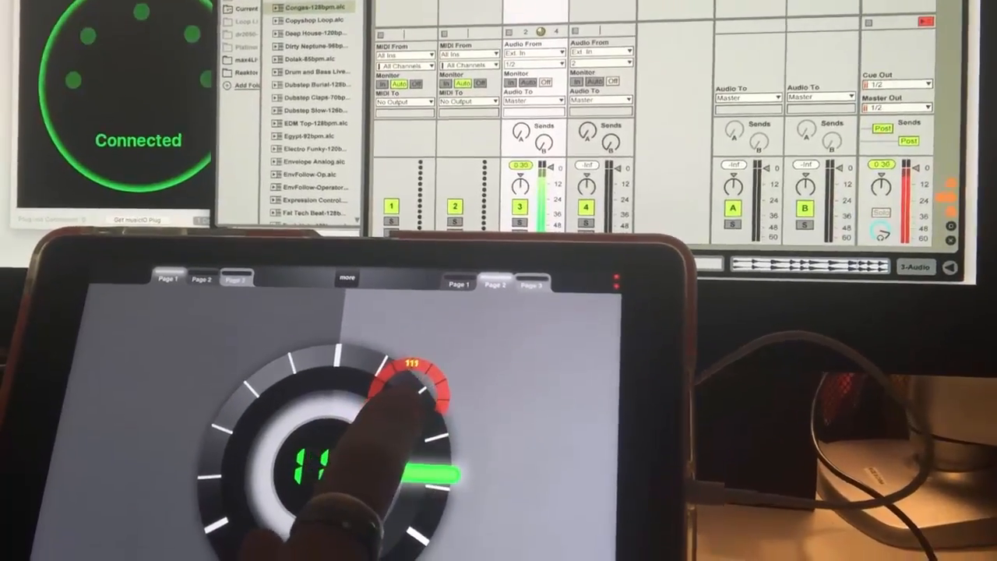
Turn the MIDI Designer knob up, raising track 3's volume to about 0.41.
left_click_drag(413, 381, 397, 366)
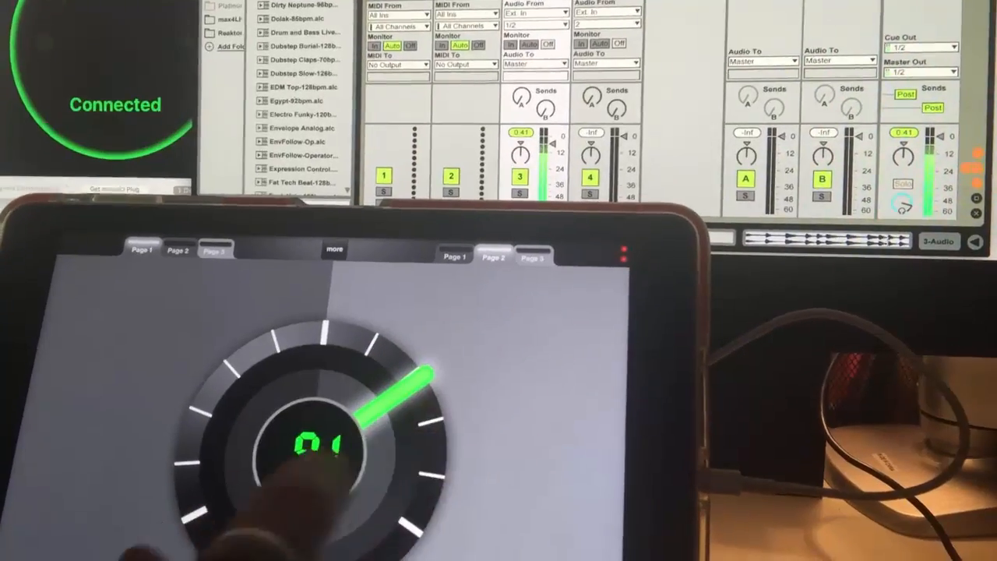